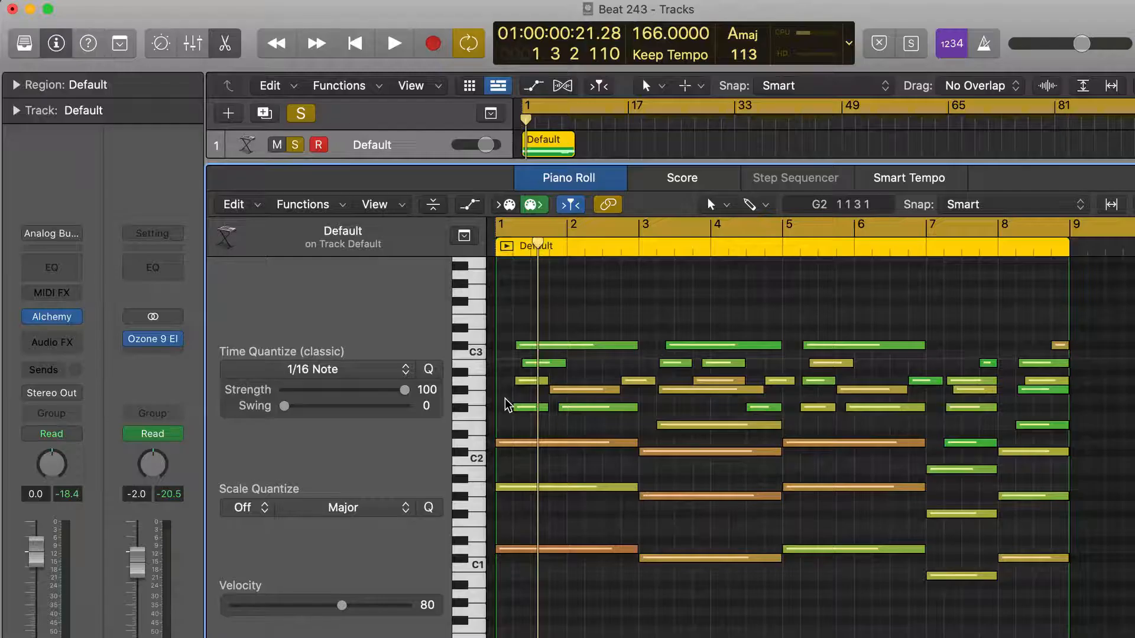
Step: Open the guitar melody audio region's waveform in the Audio Track Editor
{"action": "left_click", "coordinate": [390, 43]}
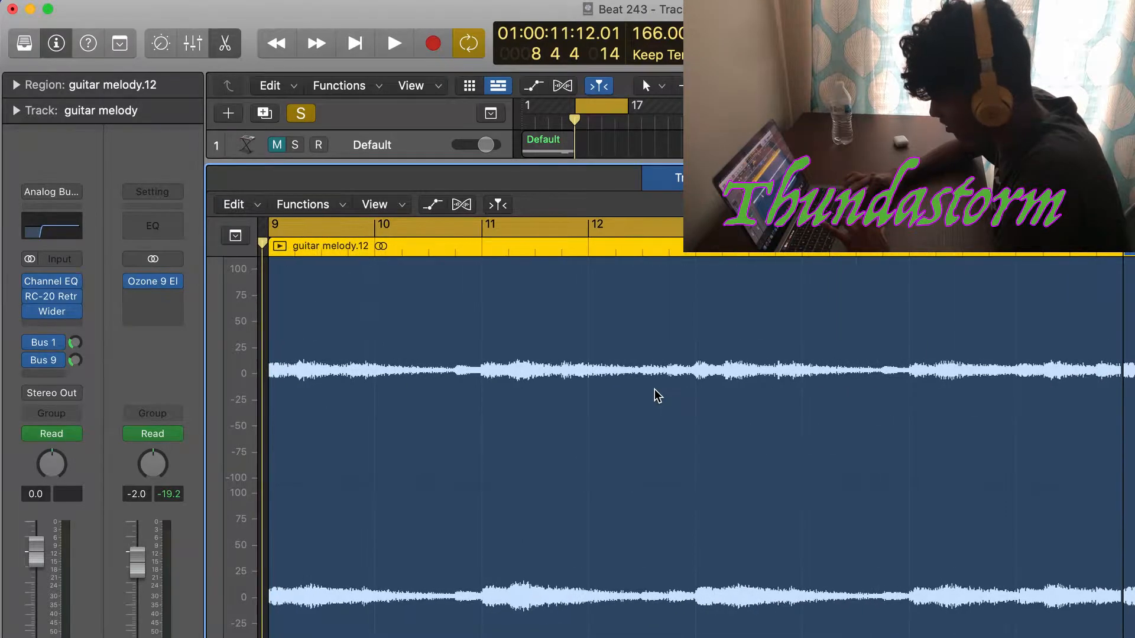
Step: Close the editor to show all sixteen tracks and their regions
{"action": "left_click", "coordinate": [391, 43]}
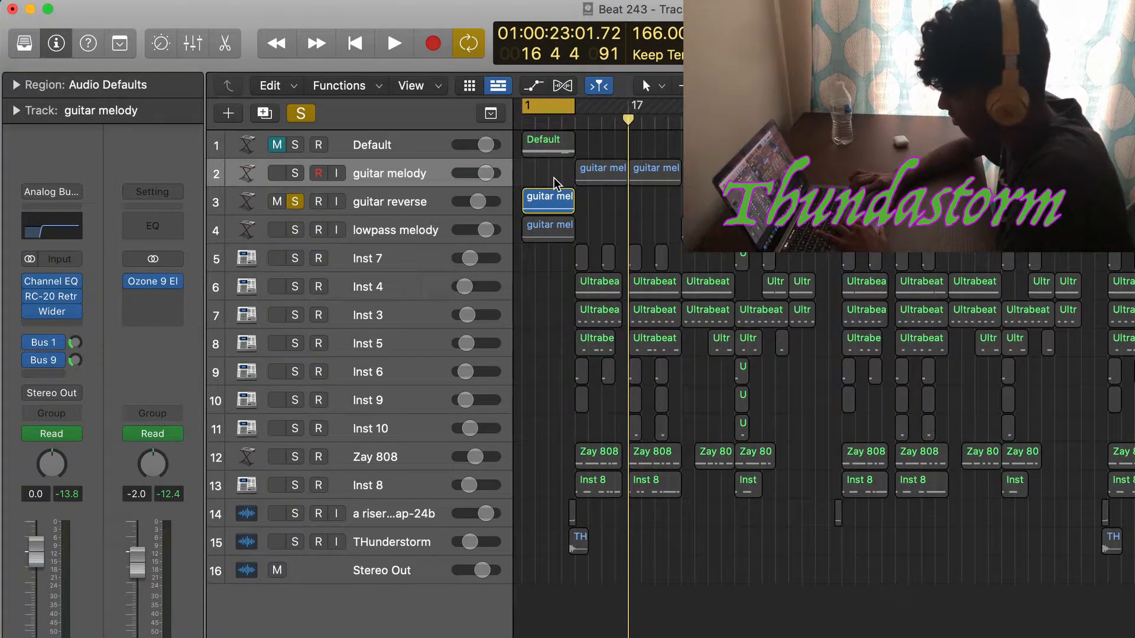
Step: Open the Inst 4 Ultrabeat regions in the Piano Roll to see the hi-hat sixteenths and low hits
{"action": "left_click", "coordinate": [391, 44]}
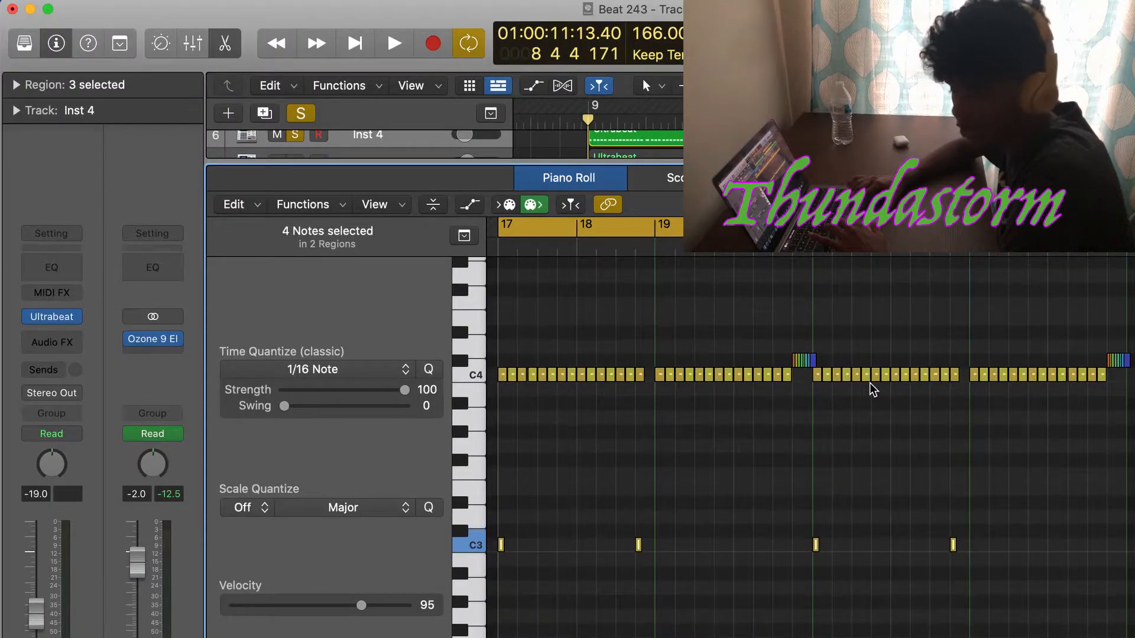
Step: Show the Inst 3 Ultrabeat regions' syncopated C3 hits in the Piano Roll
{"action": "left_click", "coordinate": [392, 43]}
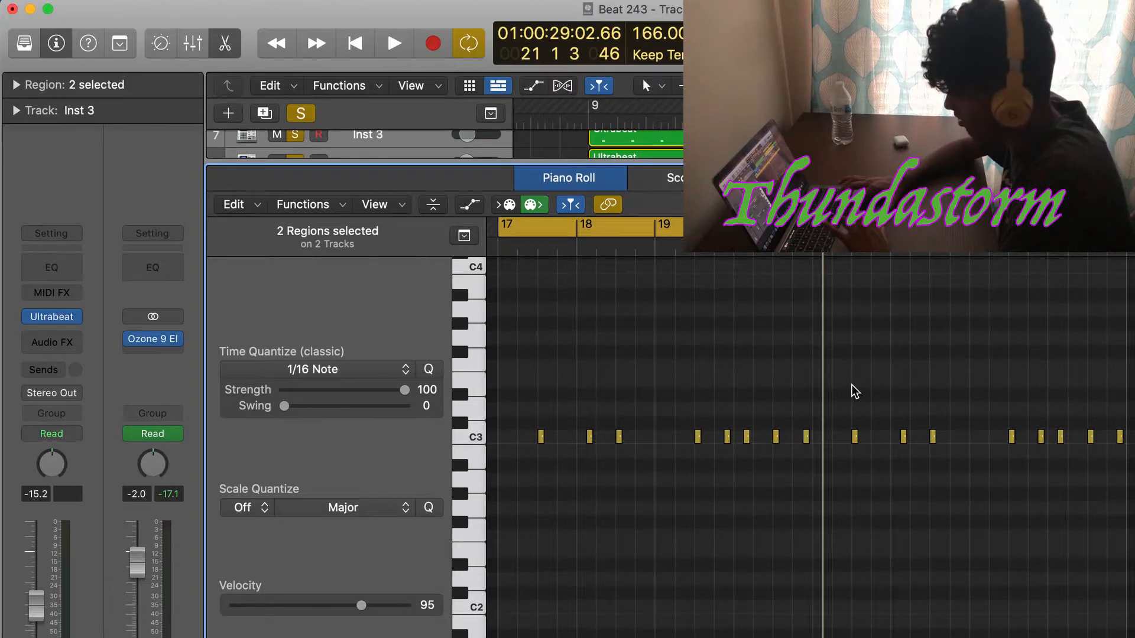
Step: Show the Inst 6 Ultrabeat regions' sparse low hits in the Piano Roll
{"action": "left_click", "coordinate": [393, 43]}
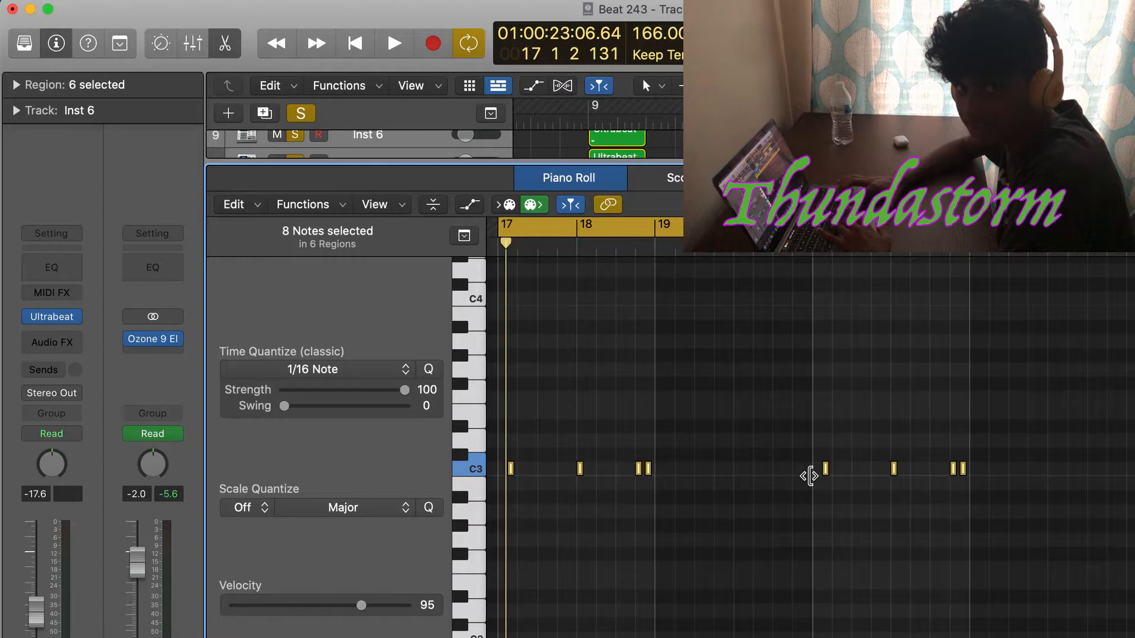
{"action": "mouse_move", "coordinate": [770, 380]}
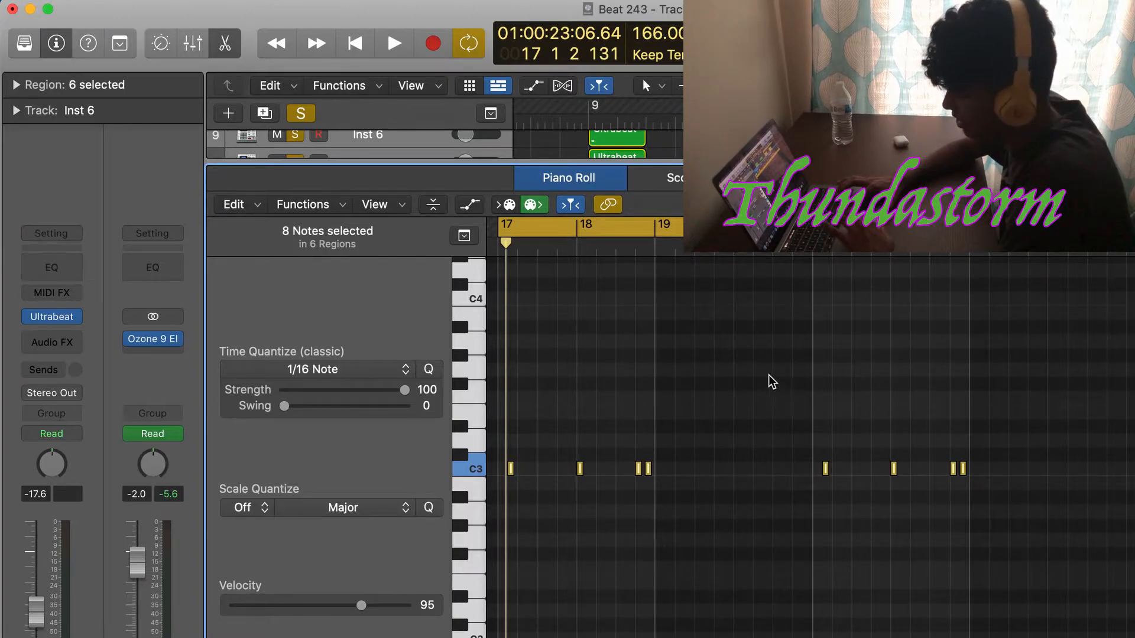
Step: Show the Inst 8 notes layered under the Zay 808 in the Piano Roll
{"action": "left_click", "coordinate": [393, 43]}
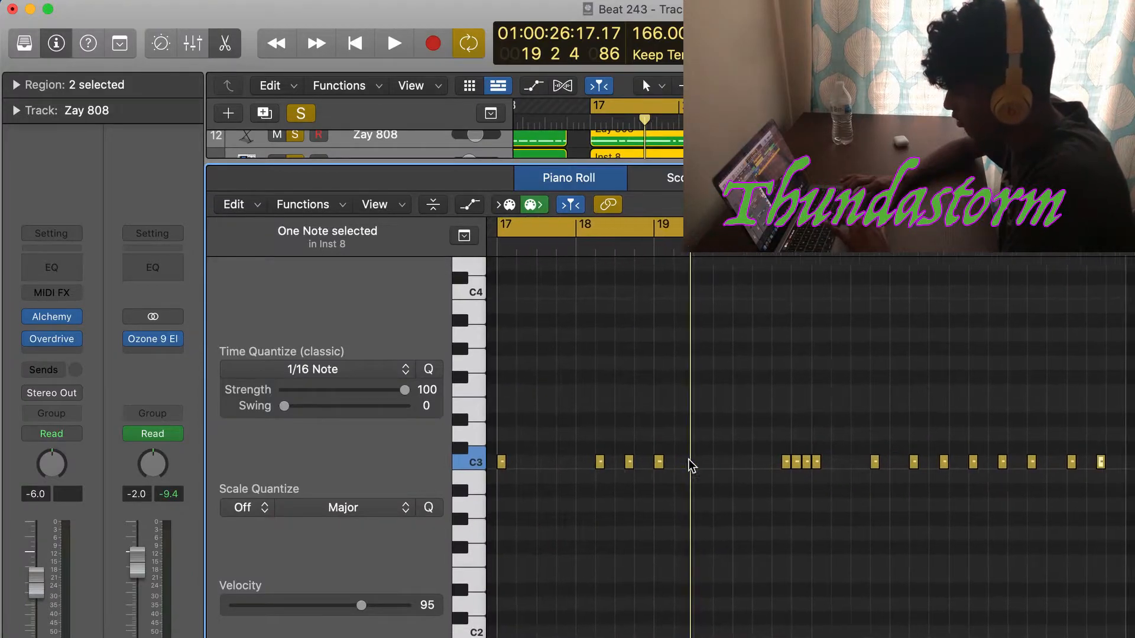
Step: Close the Piano Roll and play the full arrangement from bar 17
{"action": "left_click", "coordinate": [394, 43]}
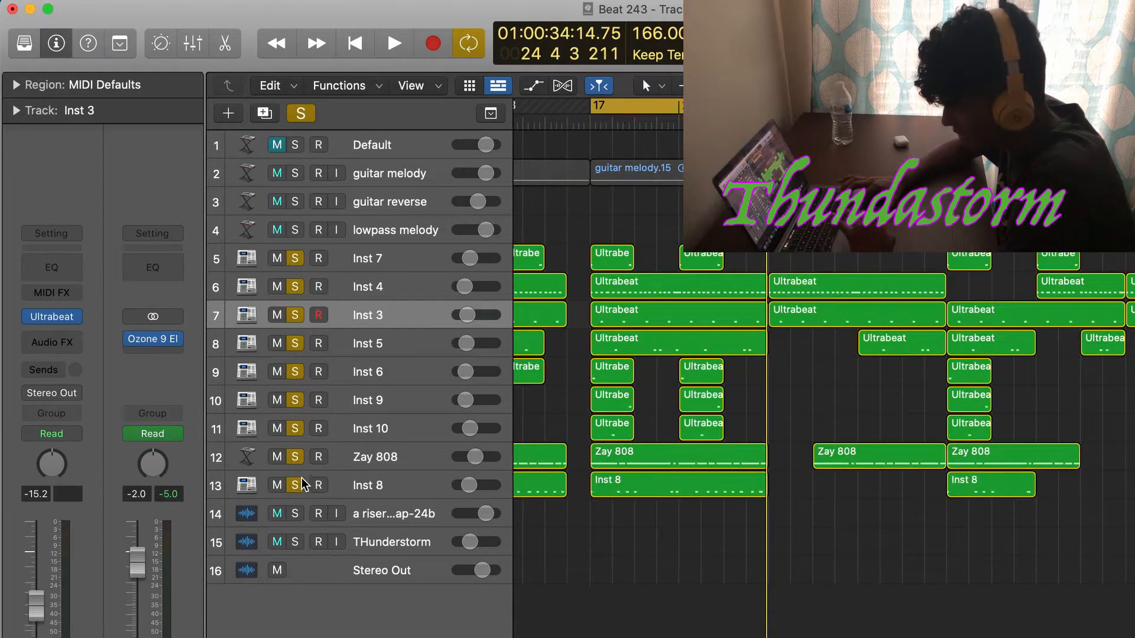
{"action": "left_click", "coordinate": [393, 43]}
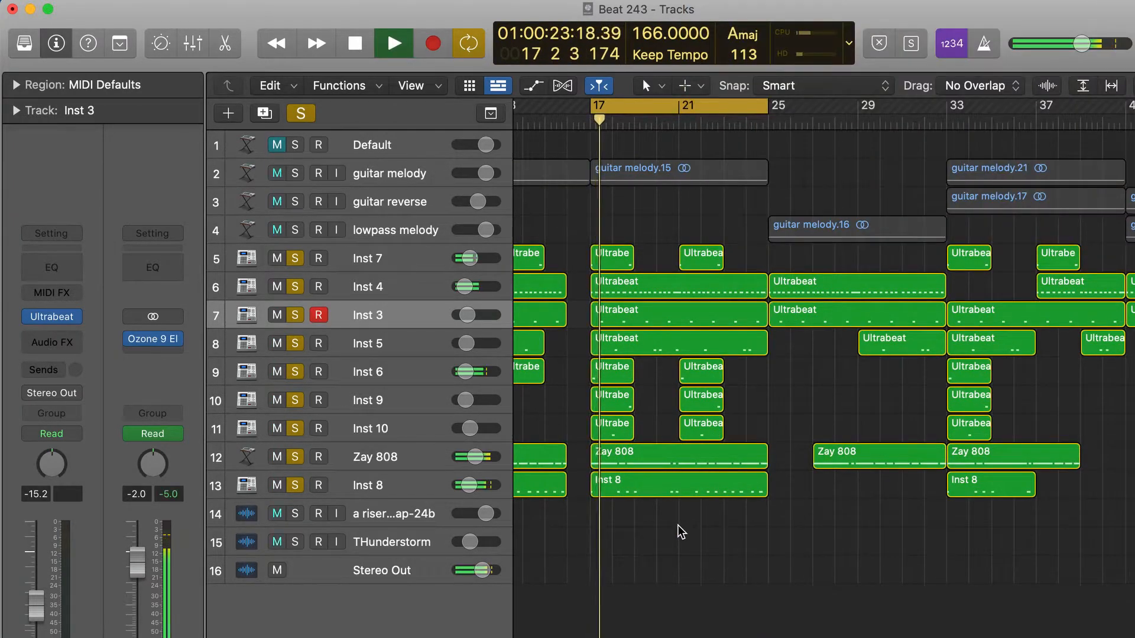